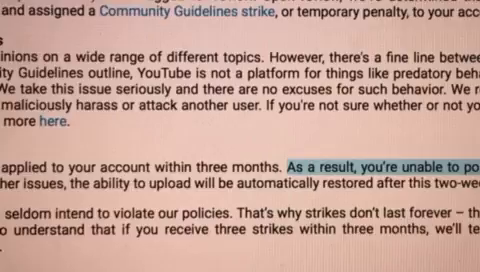
scroll(down, 3)
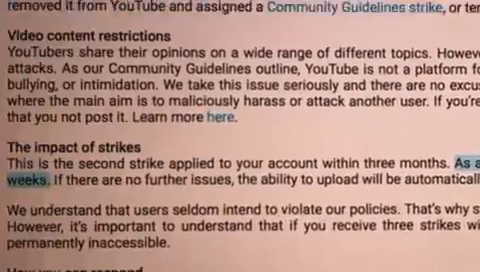
scroll(down, 3)
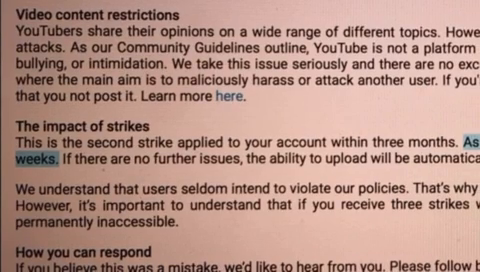